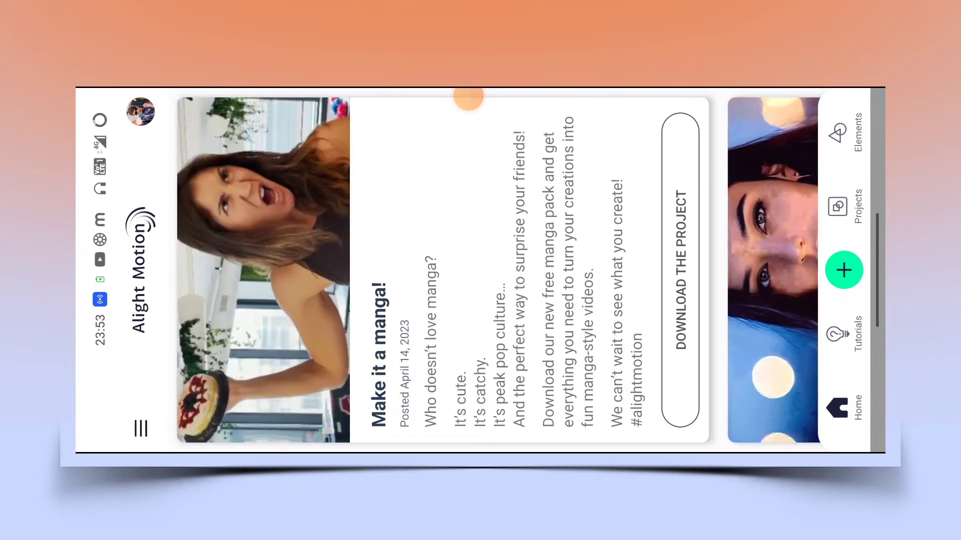
Create a new blank 9:16 project at 1080p, 30 fps.
click(844, 269)
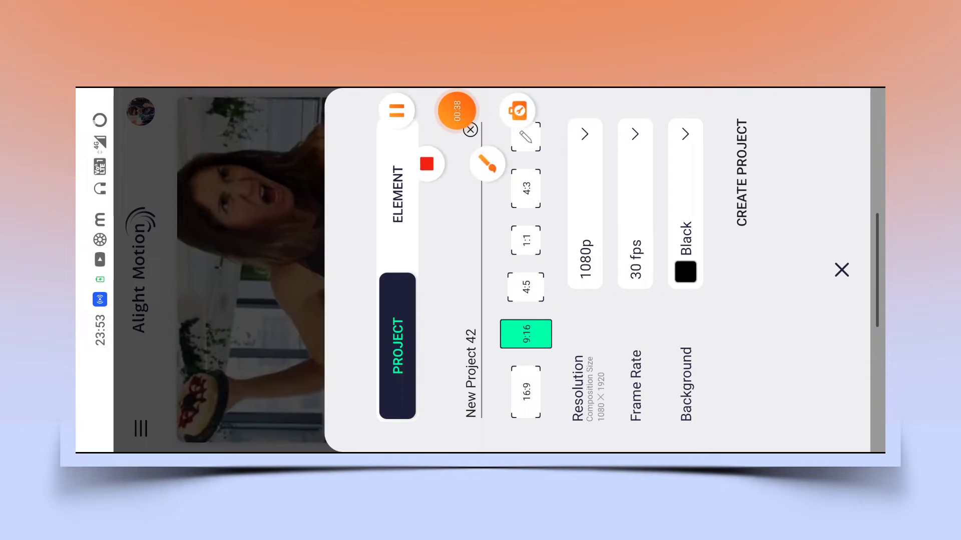
click(738, 182)
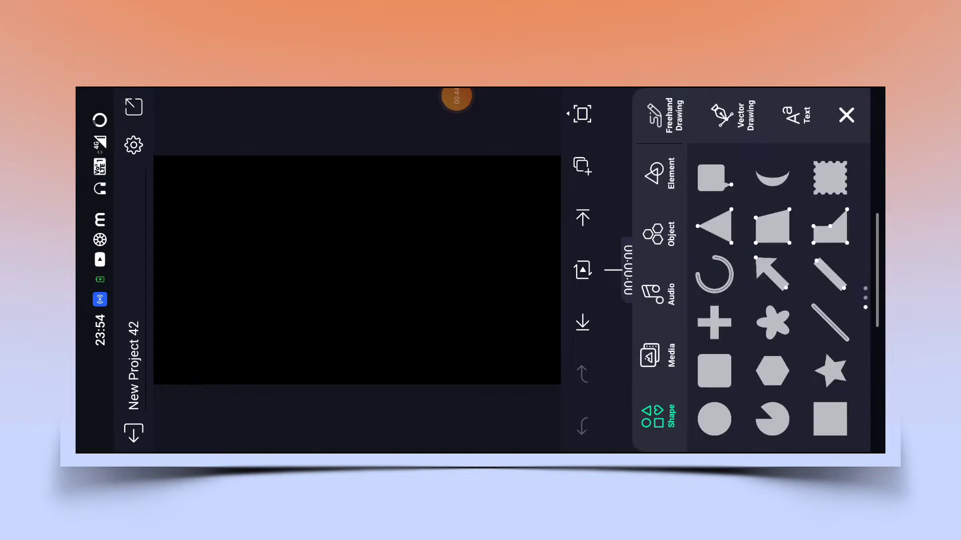
Add the green-shirt portrait from the attitude 2 album and export the frame to the gallery.
click(653, 359)
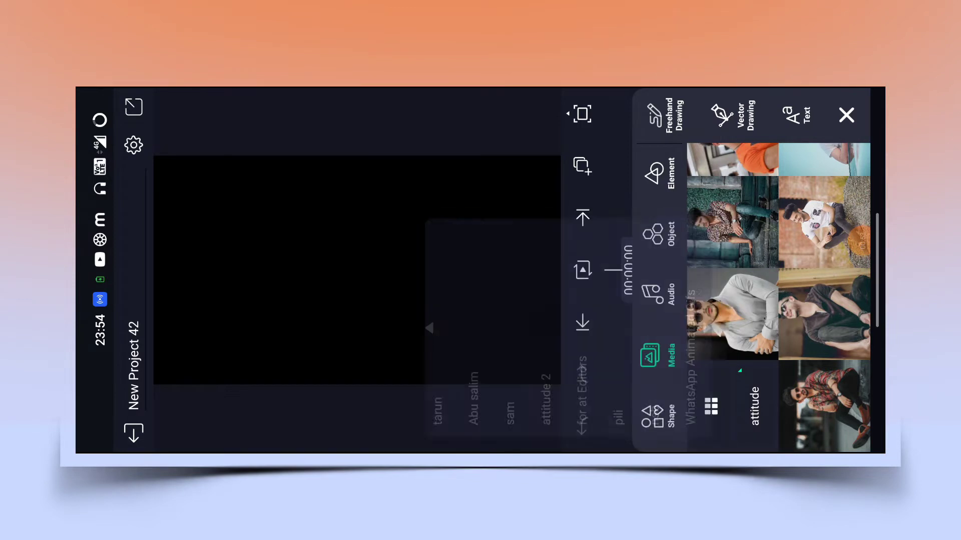
scroll(down, 3)
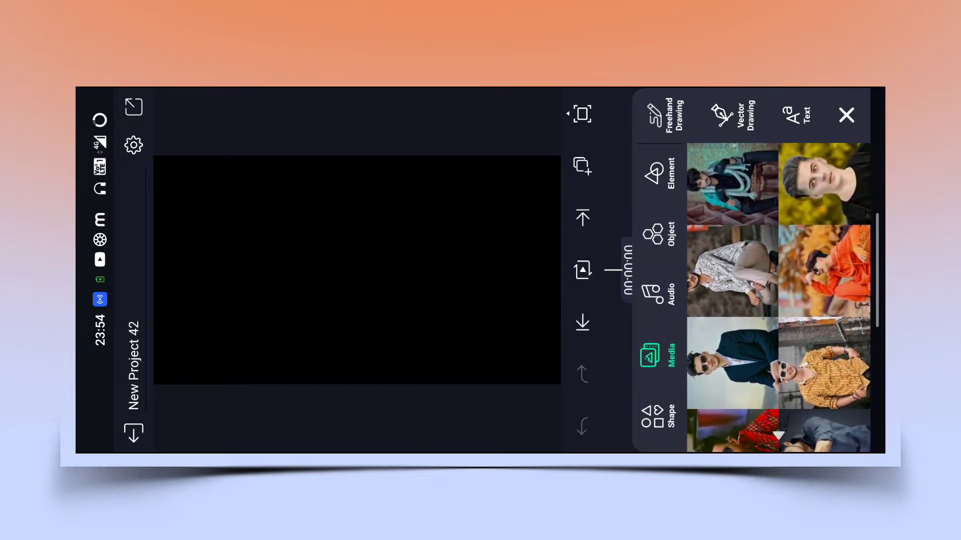
scroll(down, 3)
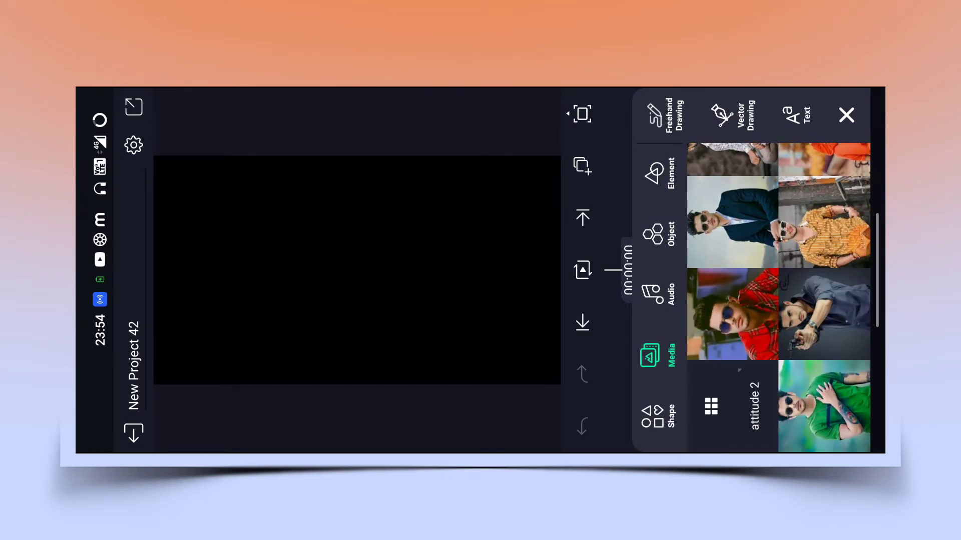
click(824, 406)
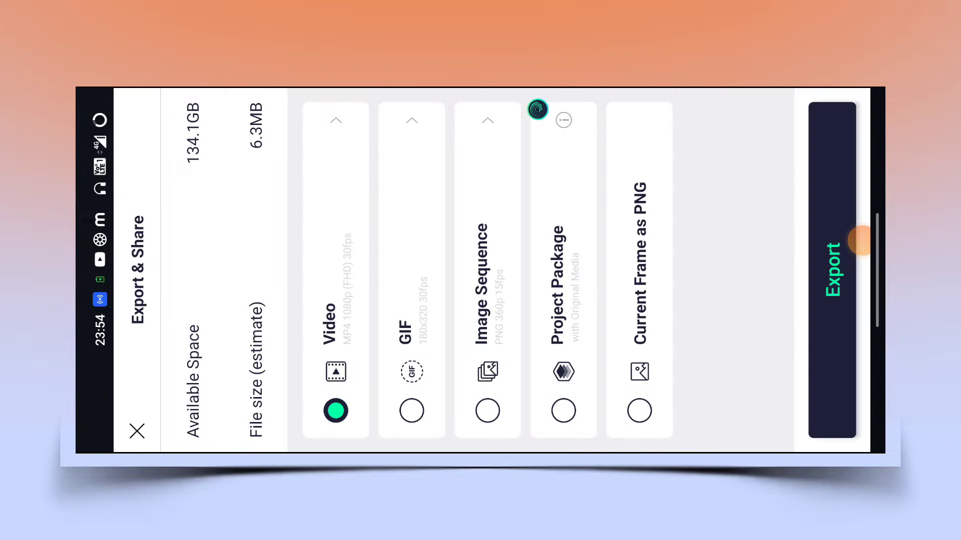
click(831, 271)
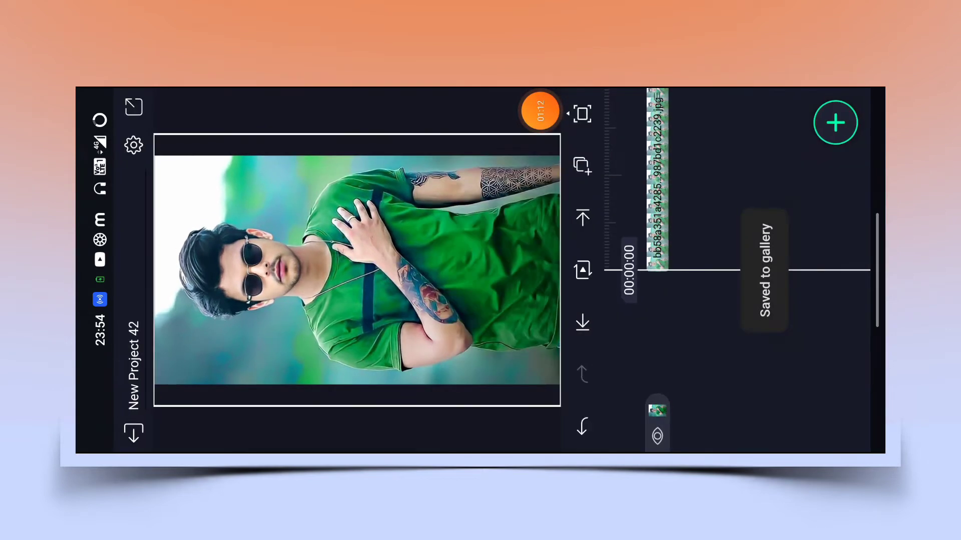
Add the yellow striped-shirt portrait, fill the composition area, export it, and continue to the black-jacket portrait.
click(836, 122)
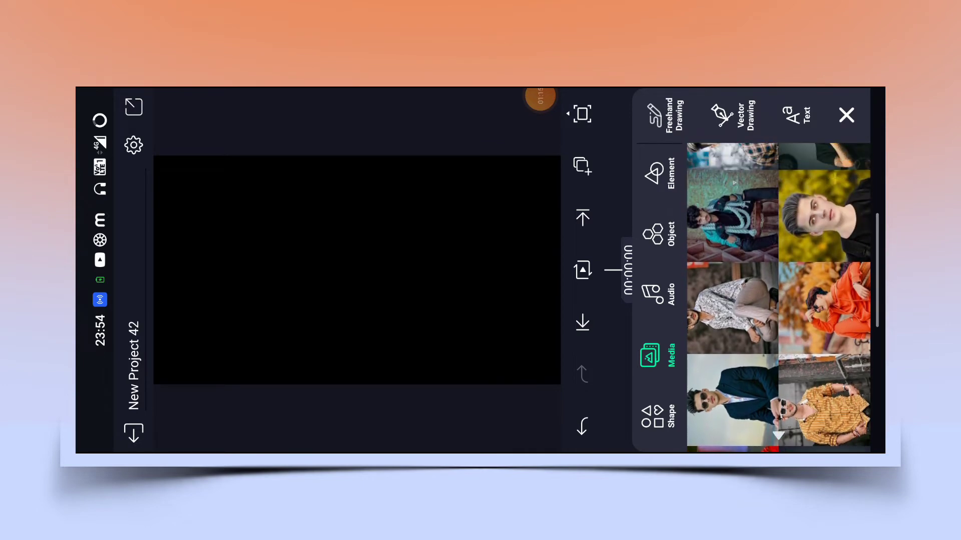
click(824, 401)
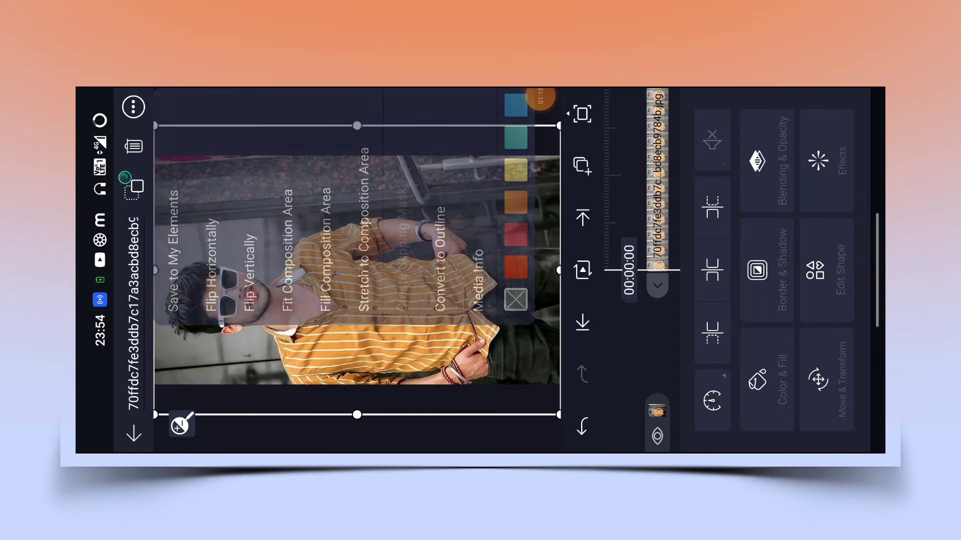
click(133, 107)
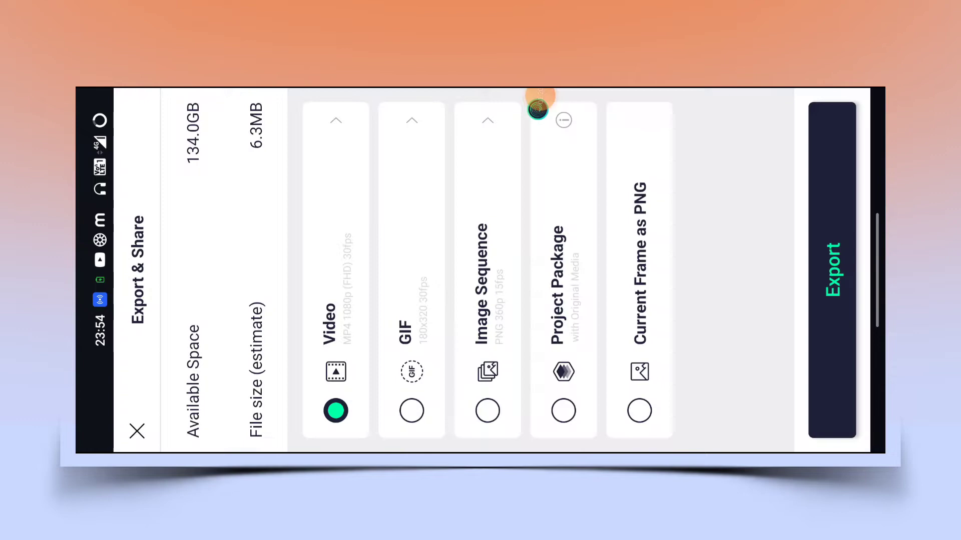
click(832, 272)
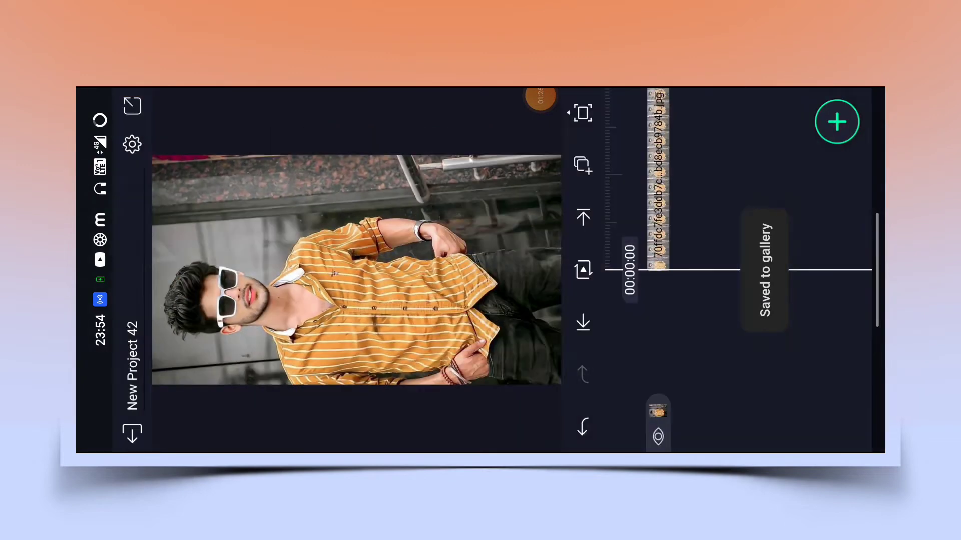
click(838, 121)
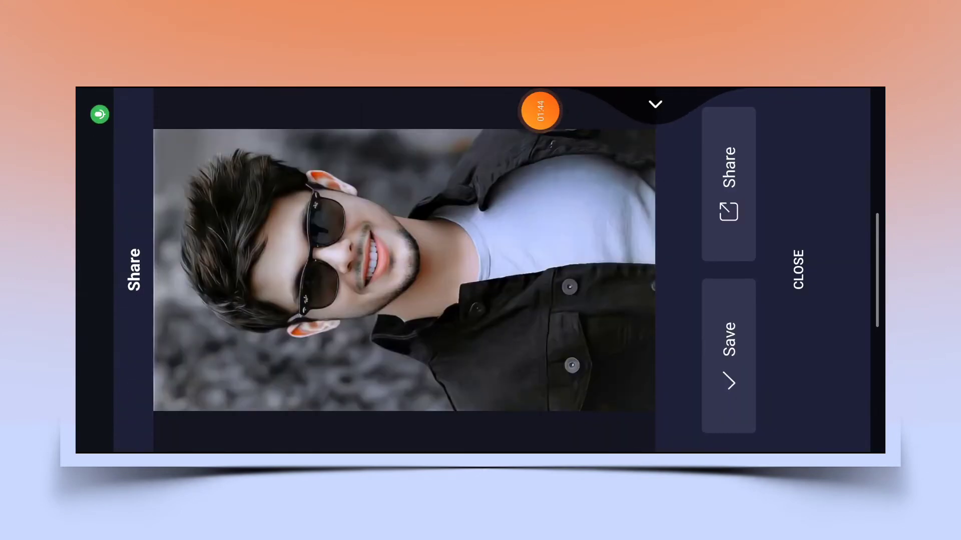
Close the share screen and delete the scratch project New Project 42.
click(797, 266)
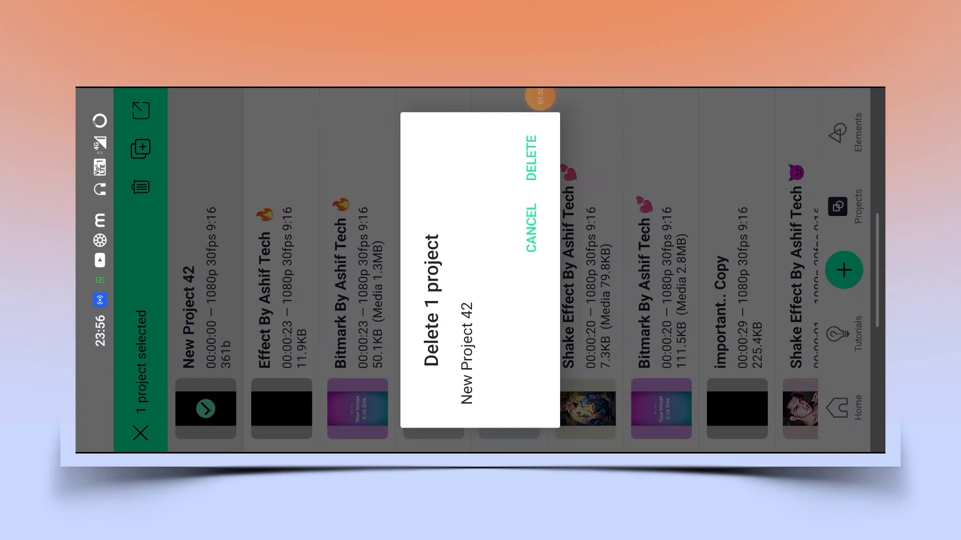
click(525, 146)
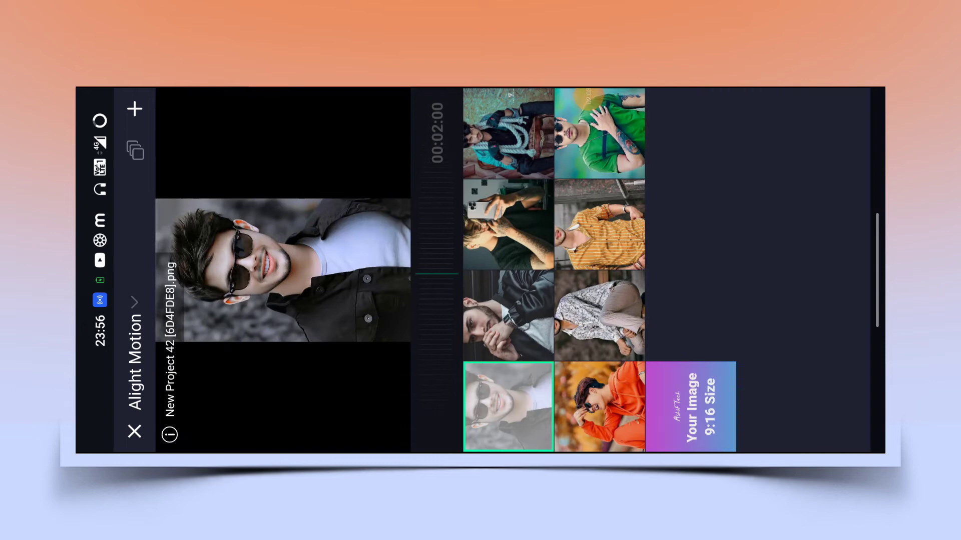
Replace the 'Your Image 9:16 Size' placeholder with the black-jacket portrait.
click(599, 133)
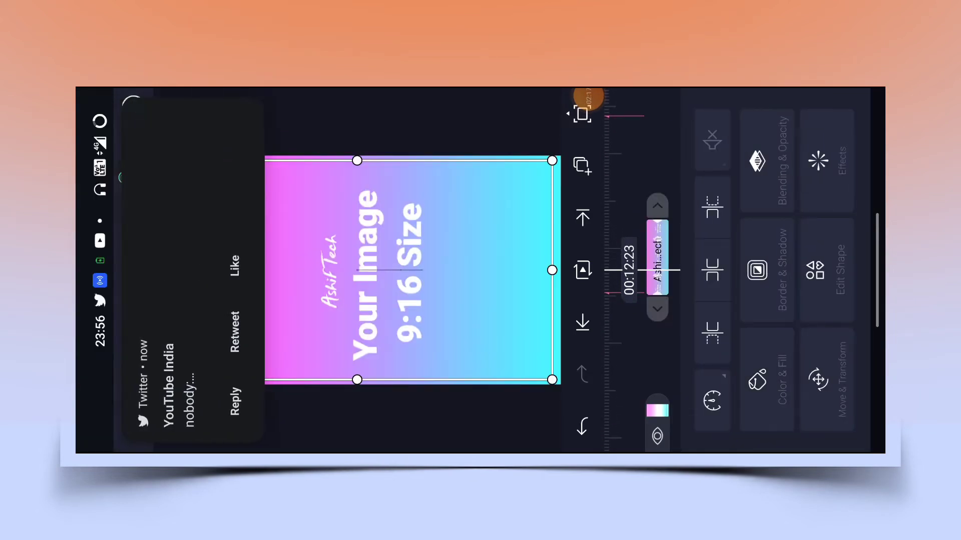
click(765, 378)
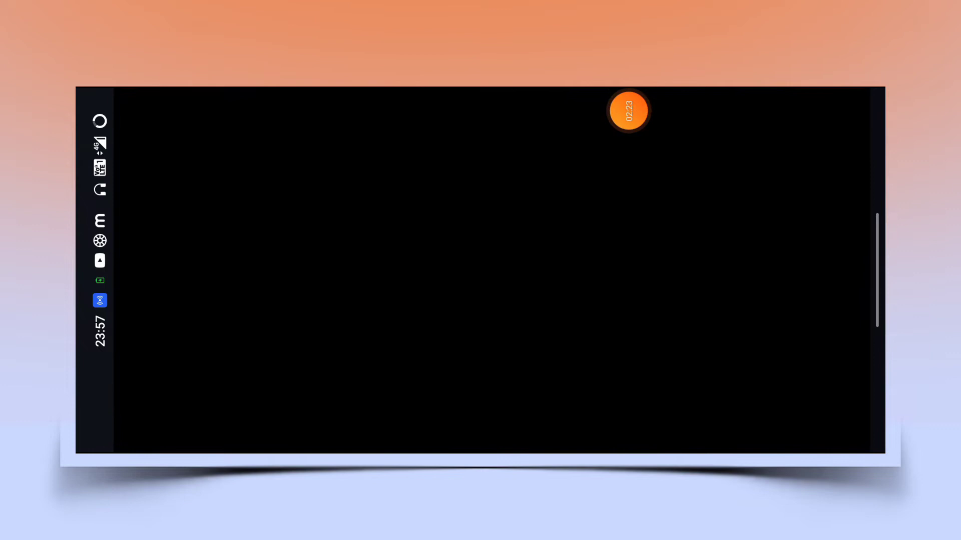
click(627, 111)
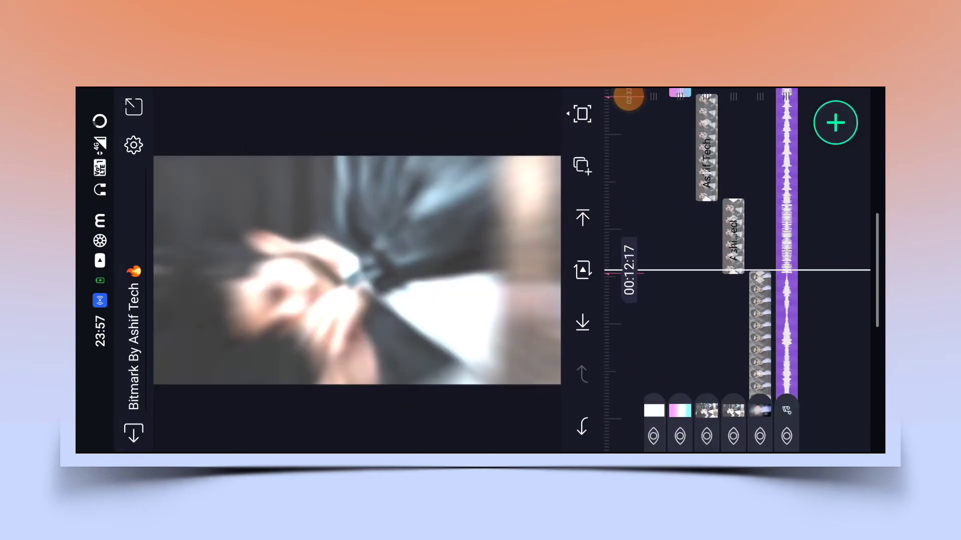
Finish the remaining placeholder replacements and open the Effect By Ashif Tech project.
scroll(down, 3)
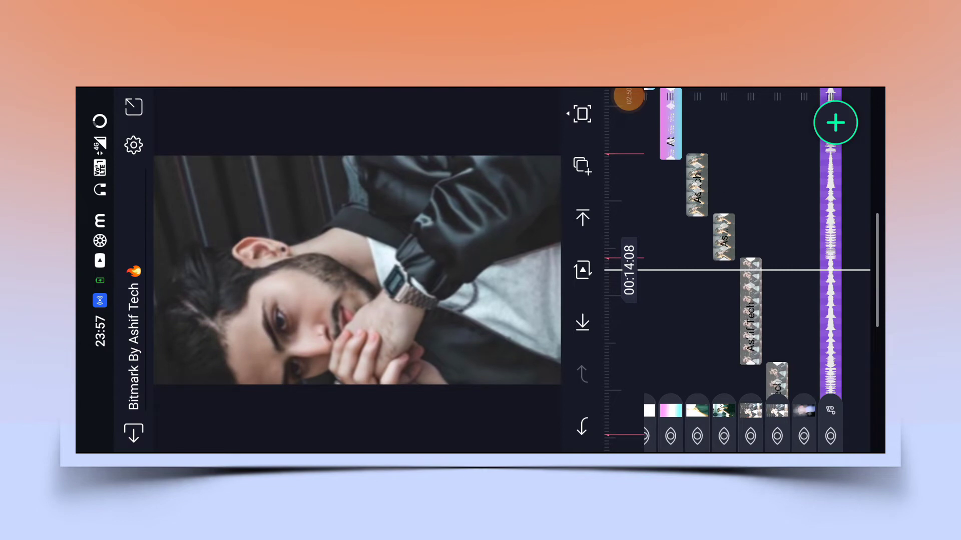
click(580, 268)
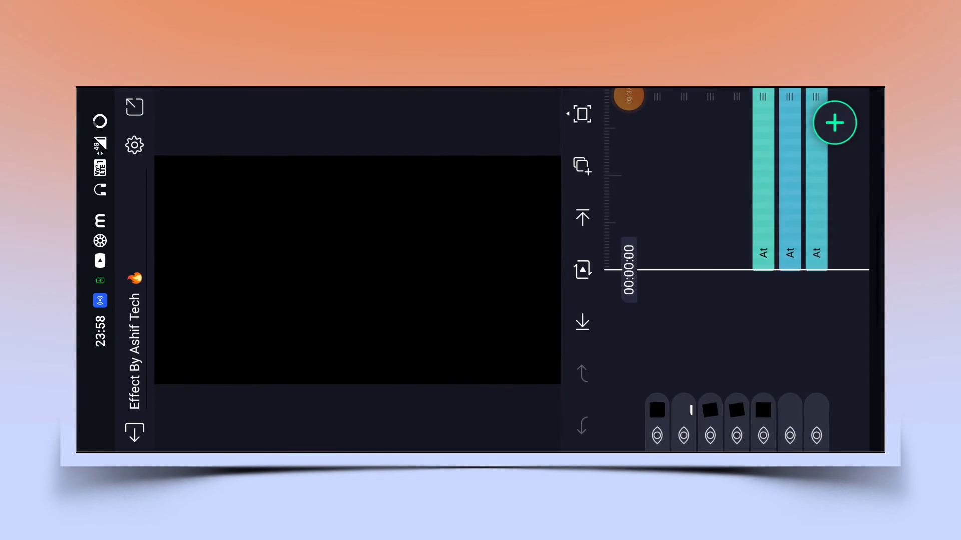
Paste the three effect layers into the Bitmark timeline and export as 1080p MP4 video.
scroll(down, 3)
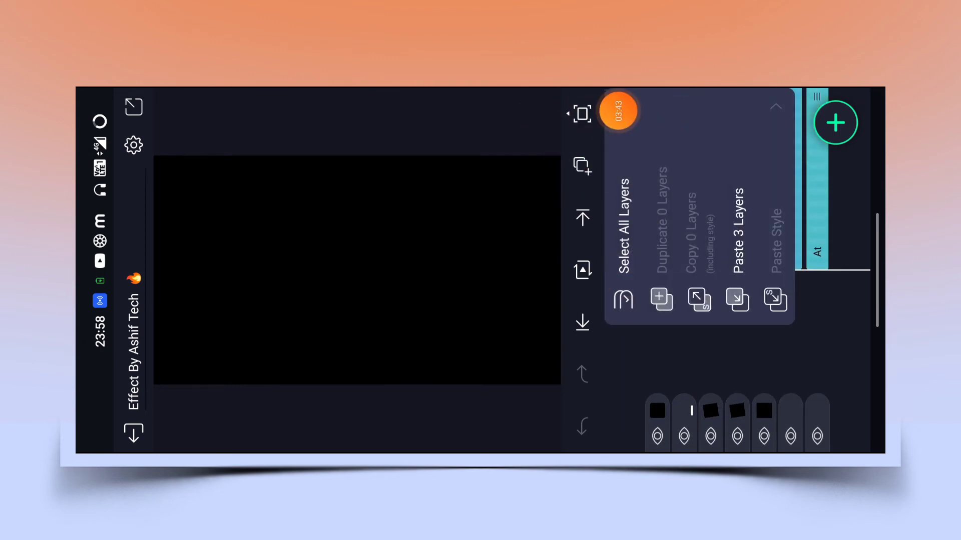
click(620, 227)
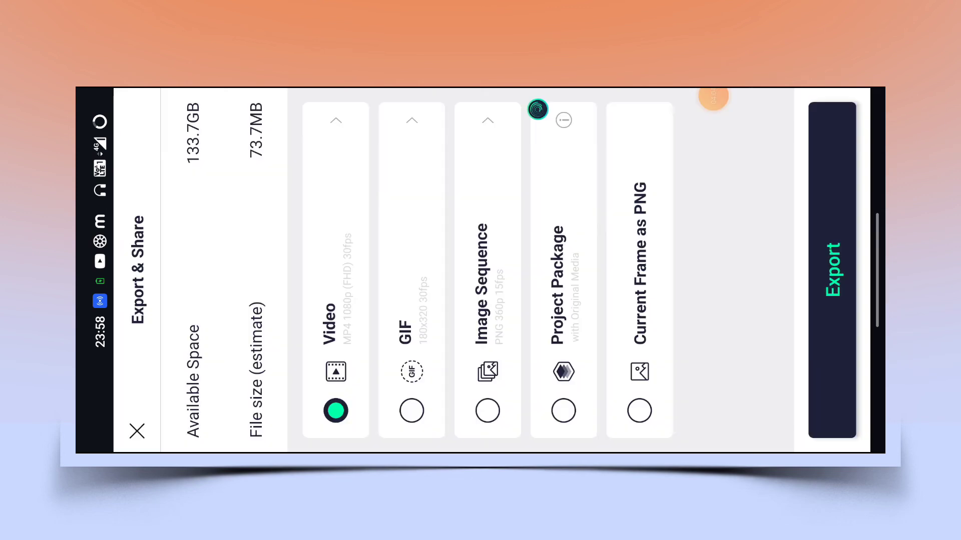
click(832, 273)
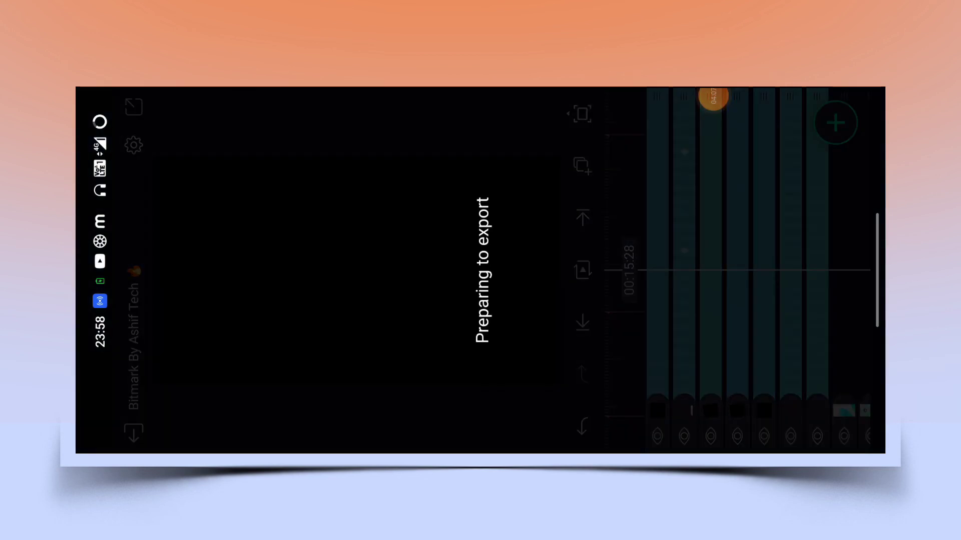